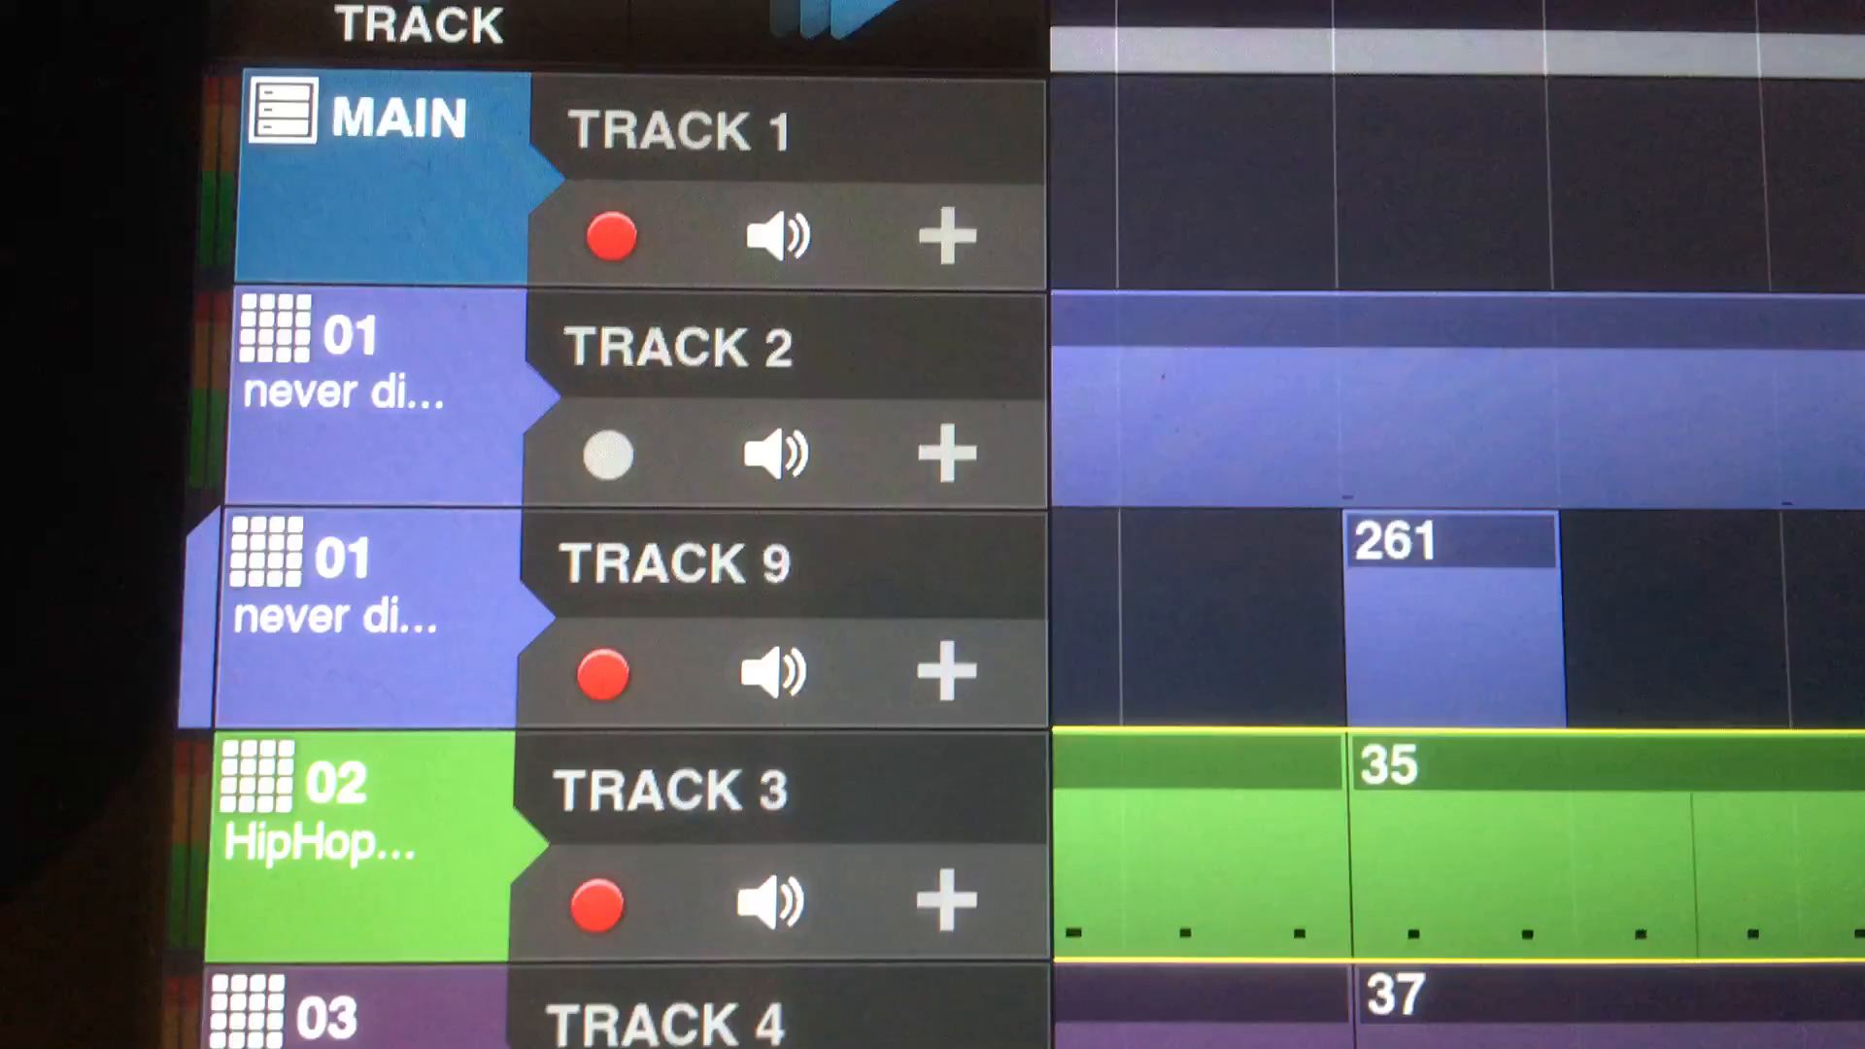
Step: Scroll the Song view to reach the track clip and bring up the HH5 drum pad rows
scroll("down", 3)
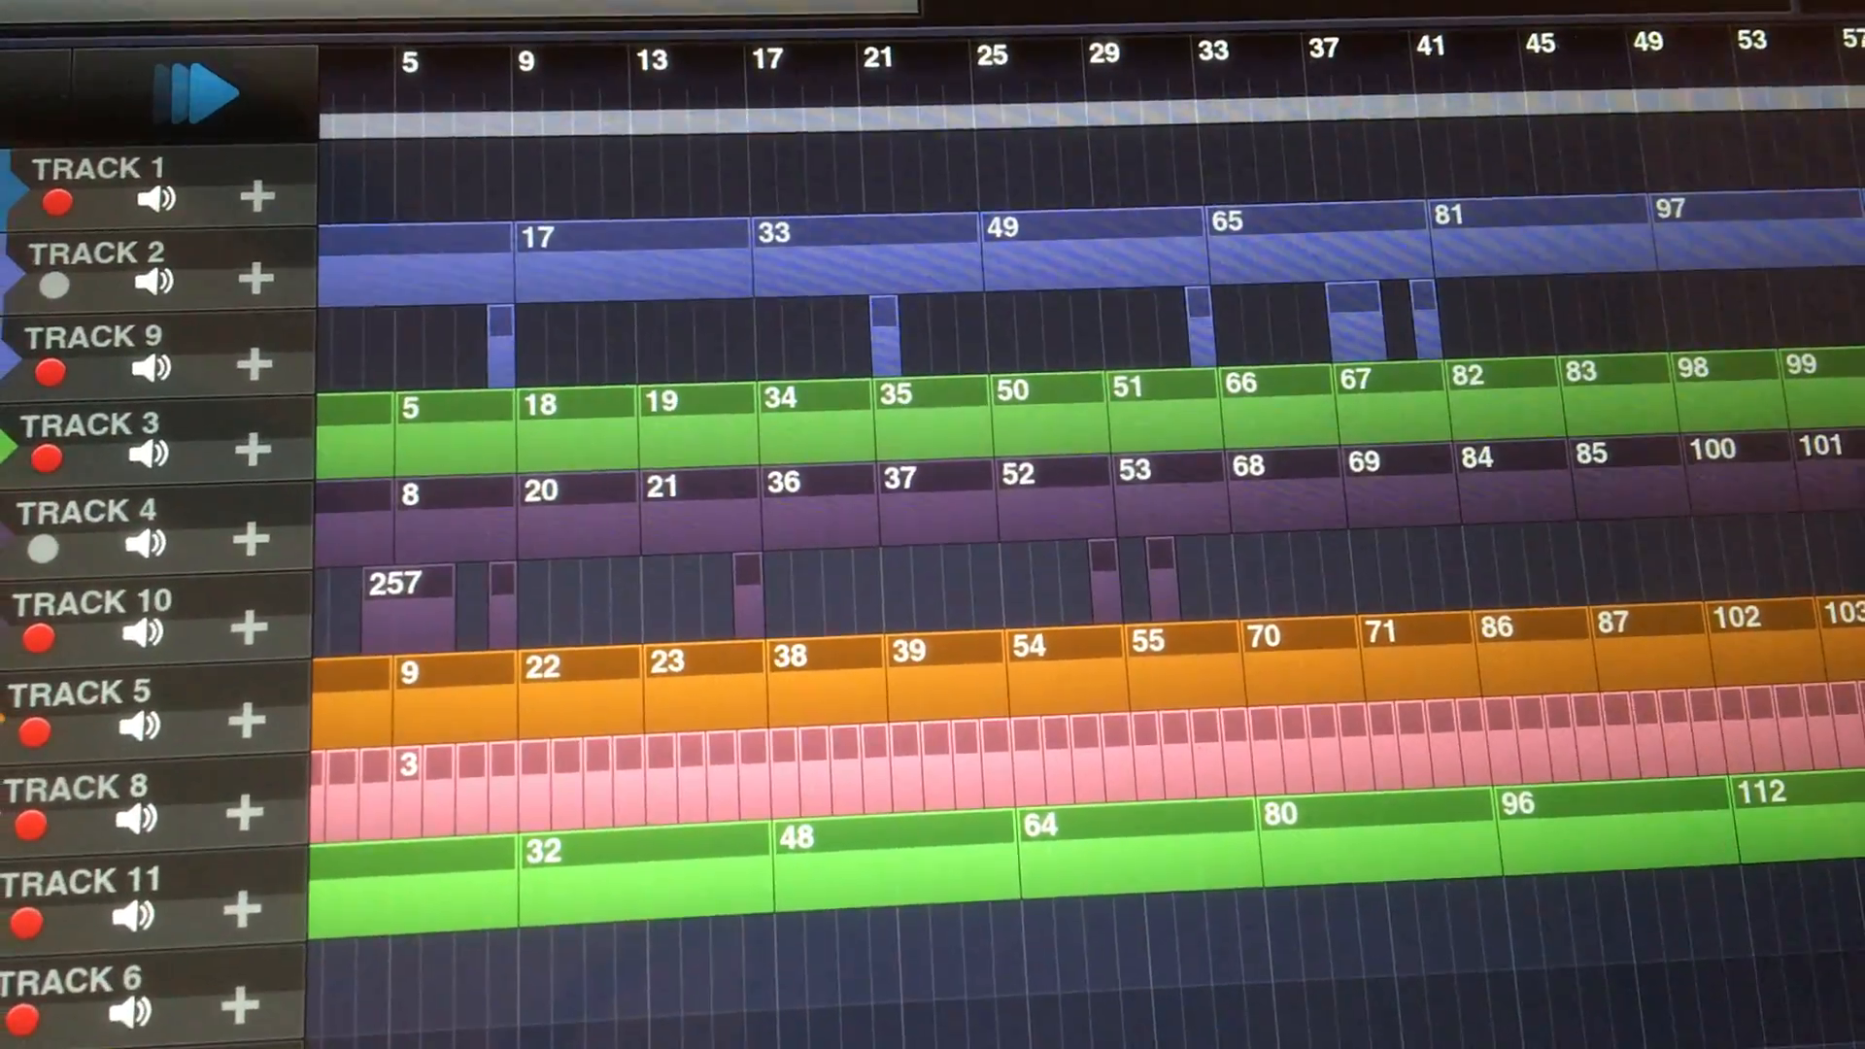
scroll("down", 3)
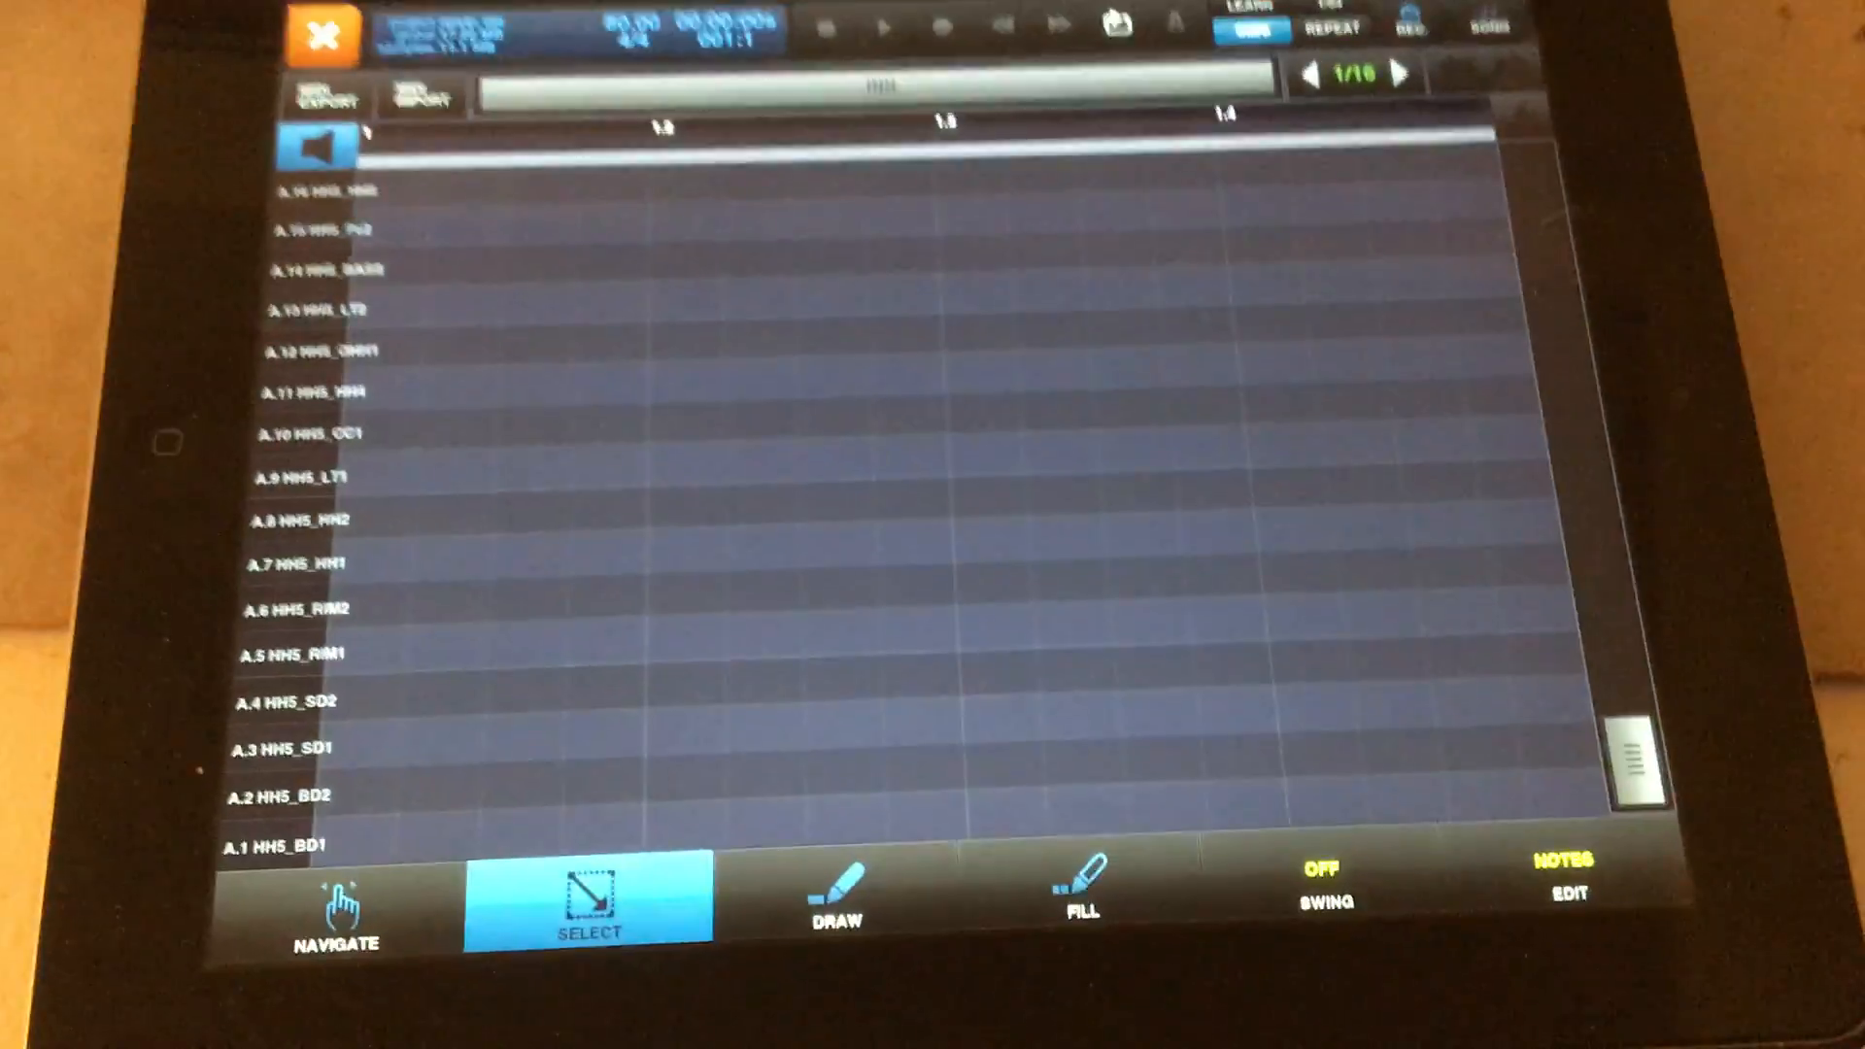
Step: Choose Track Mute in the Select Param list as the edited automation parameter
left_click(1673, 962)
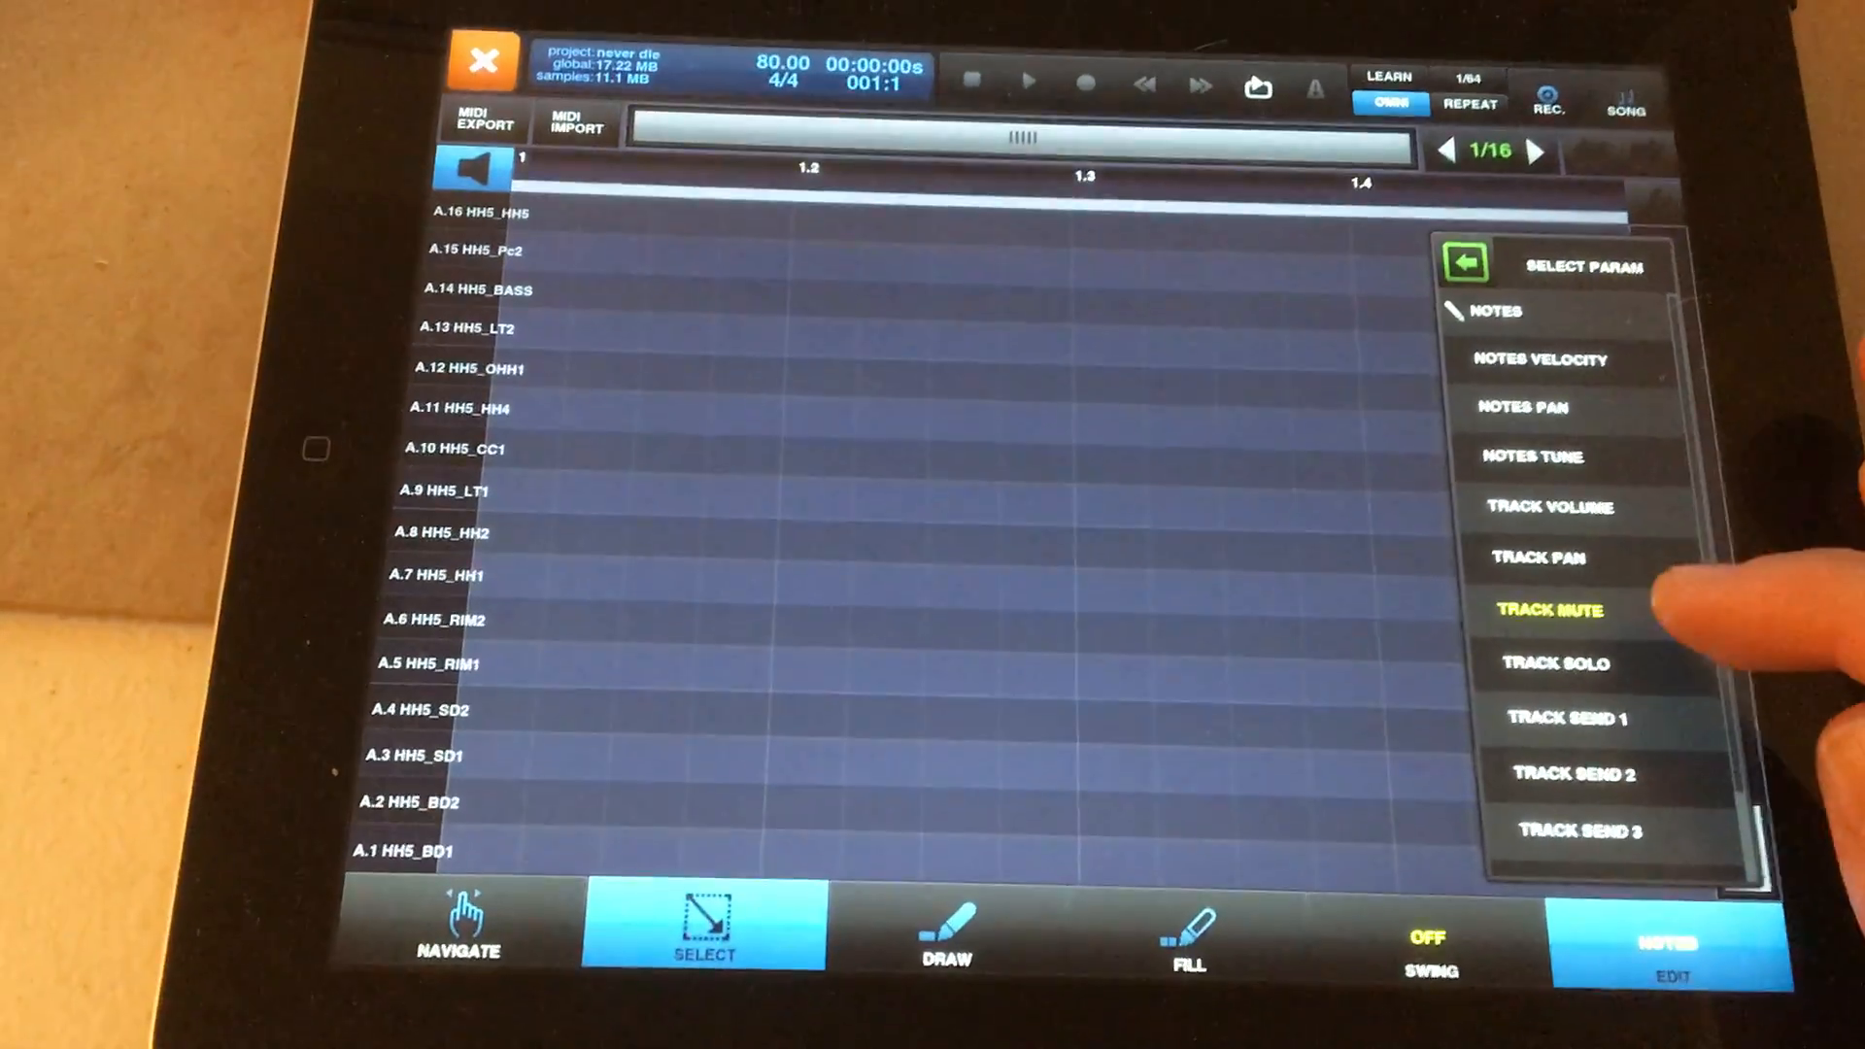
left_click(1550, 611)
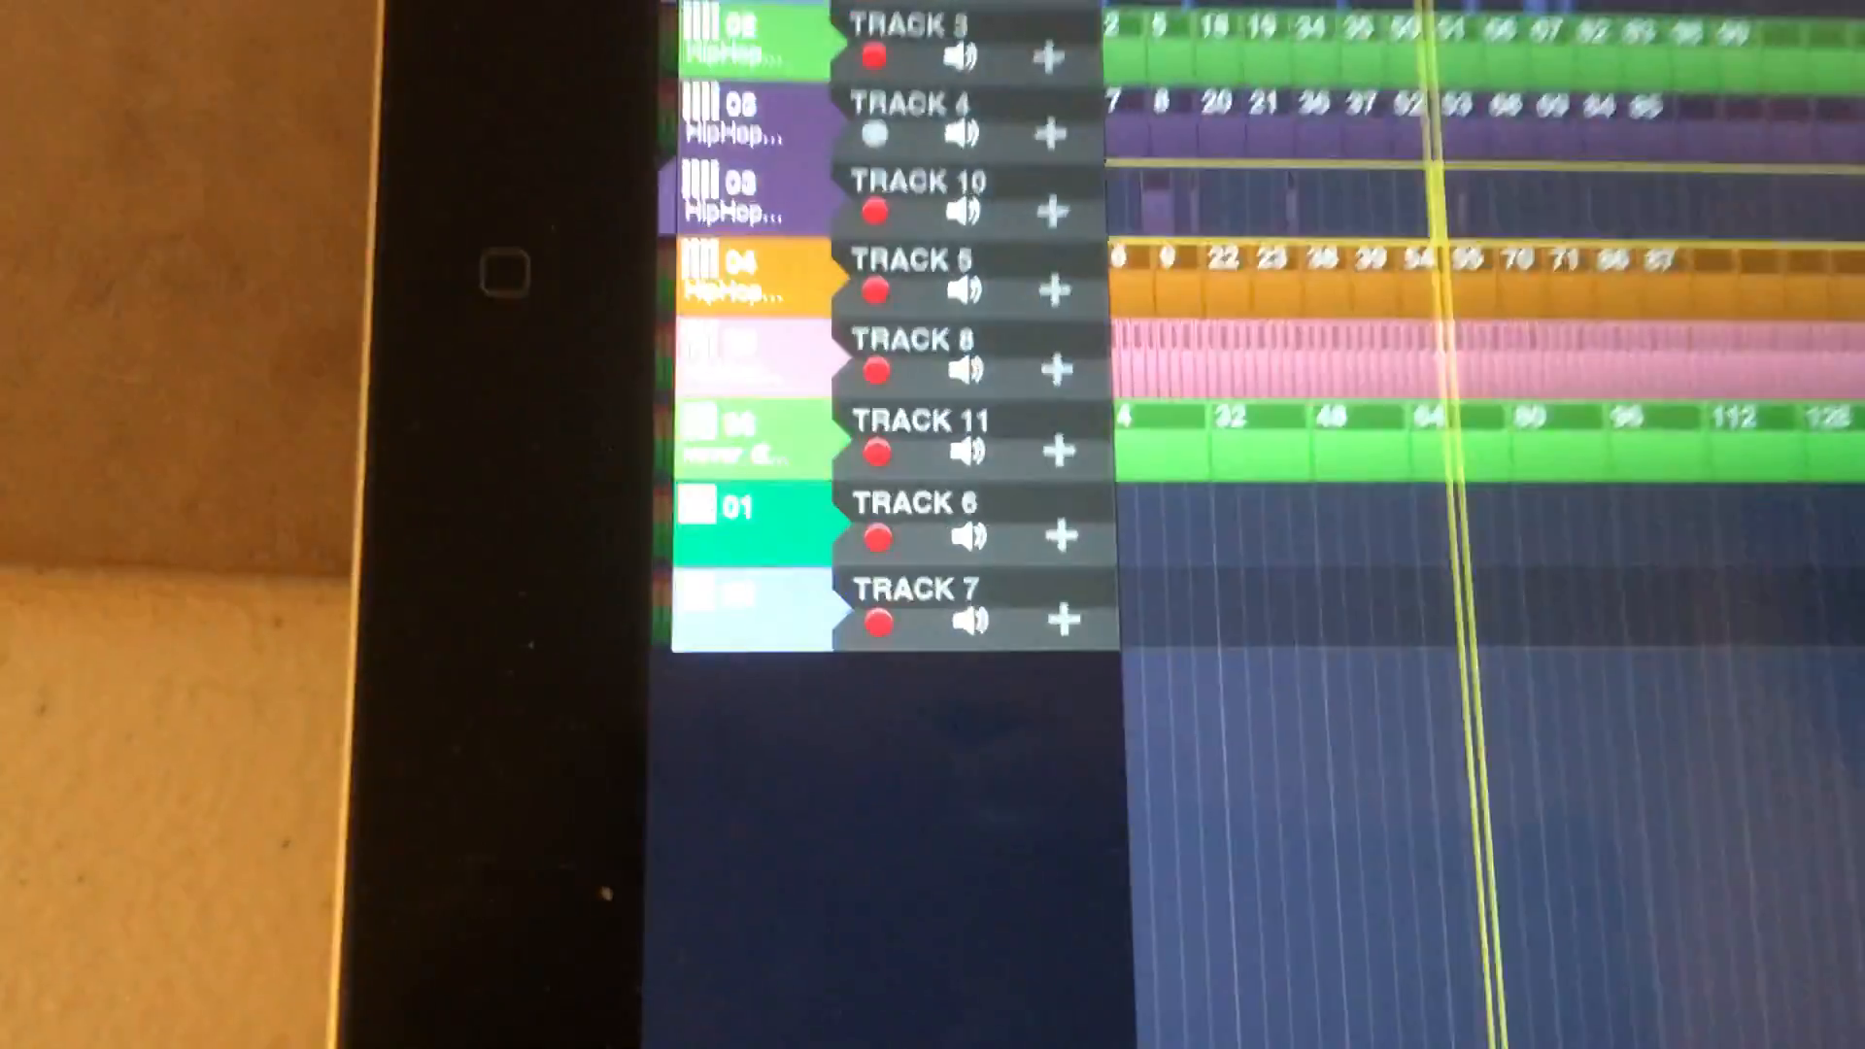
scroll("up", 3)
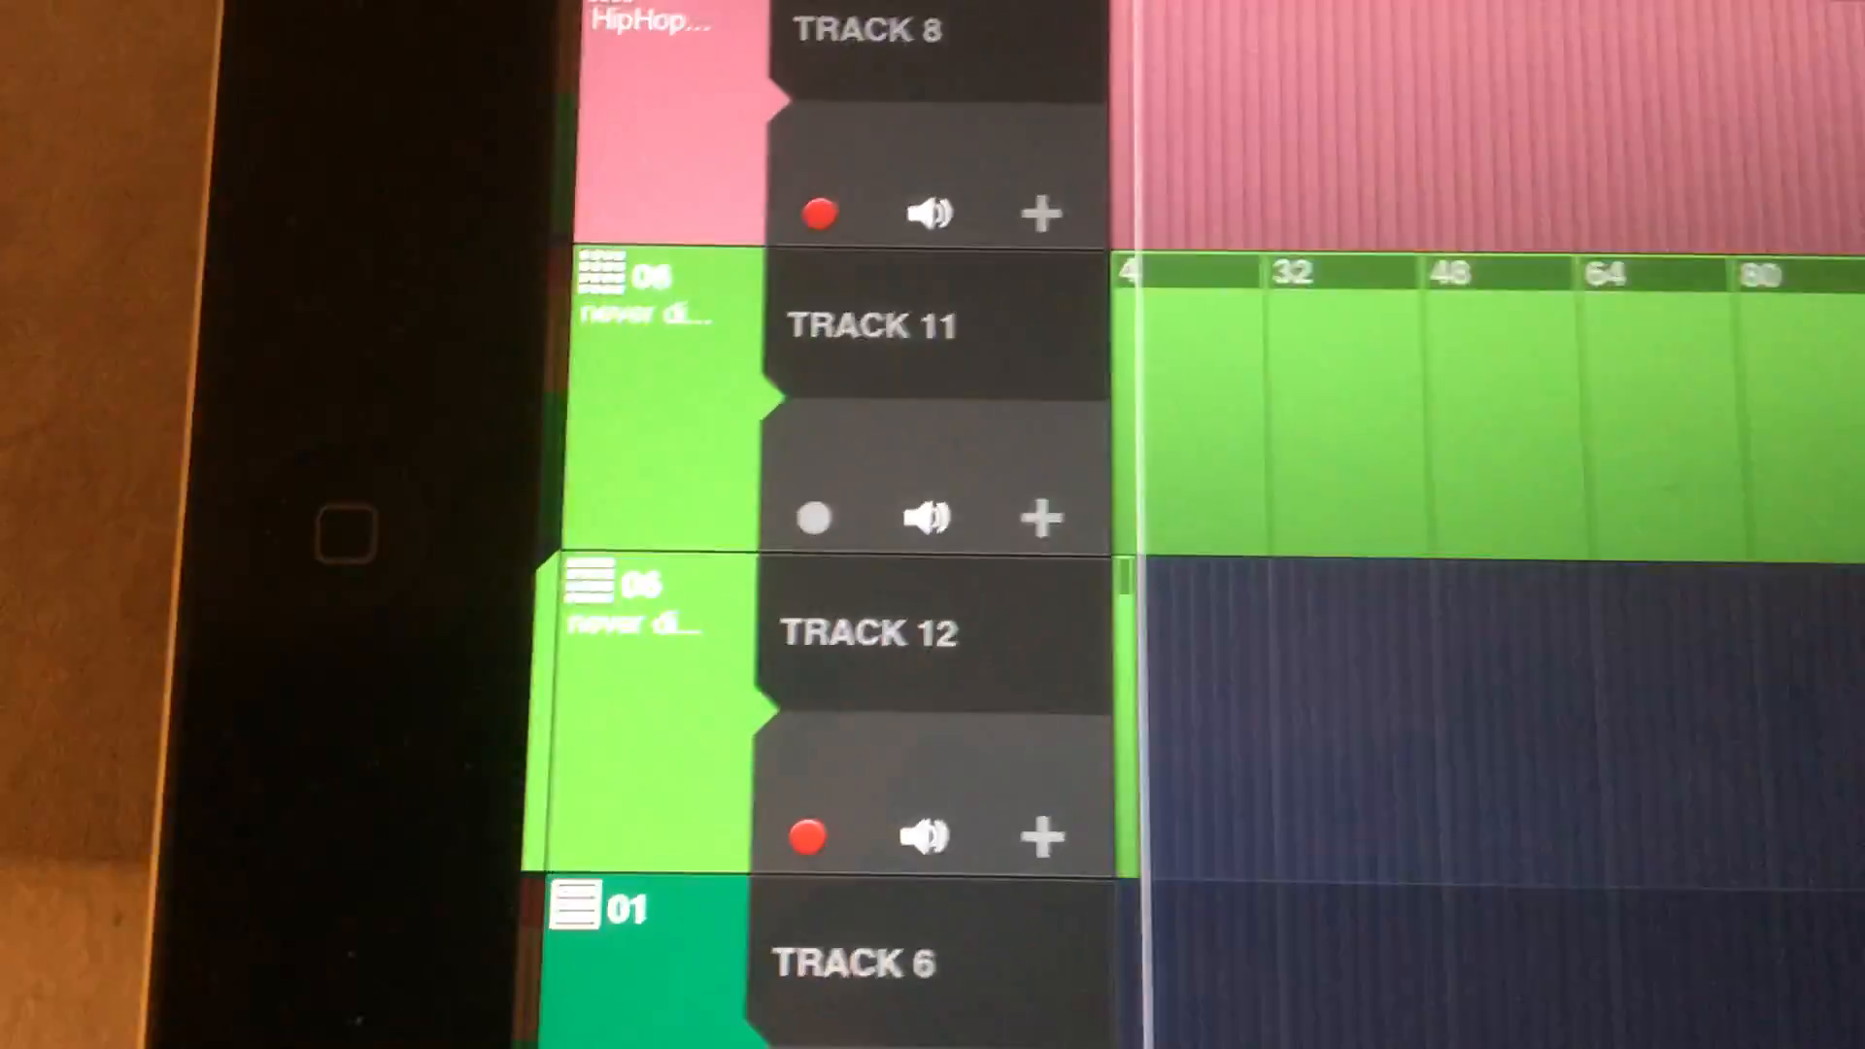
Step: Scroll down the track list to Track 11 for duplication into Track 12
scroll("down", 3)
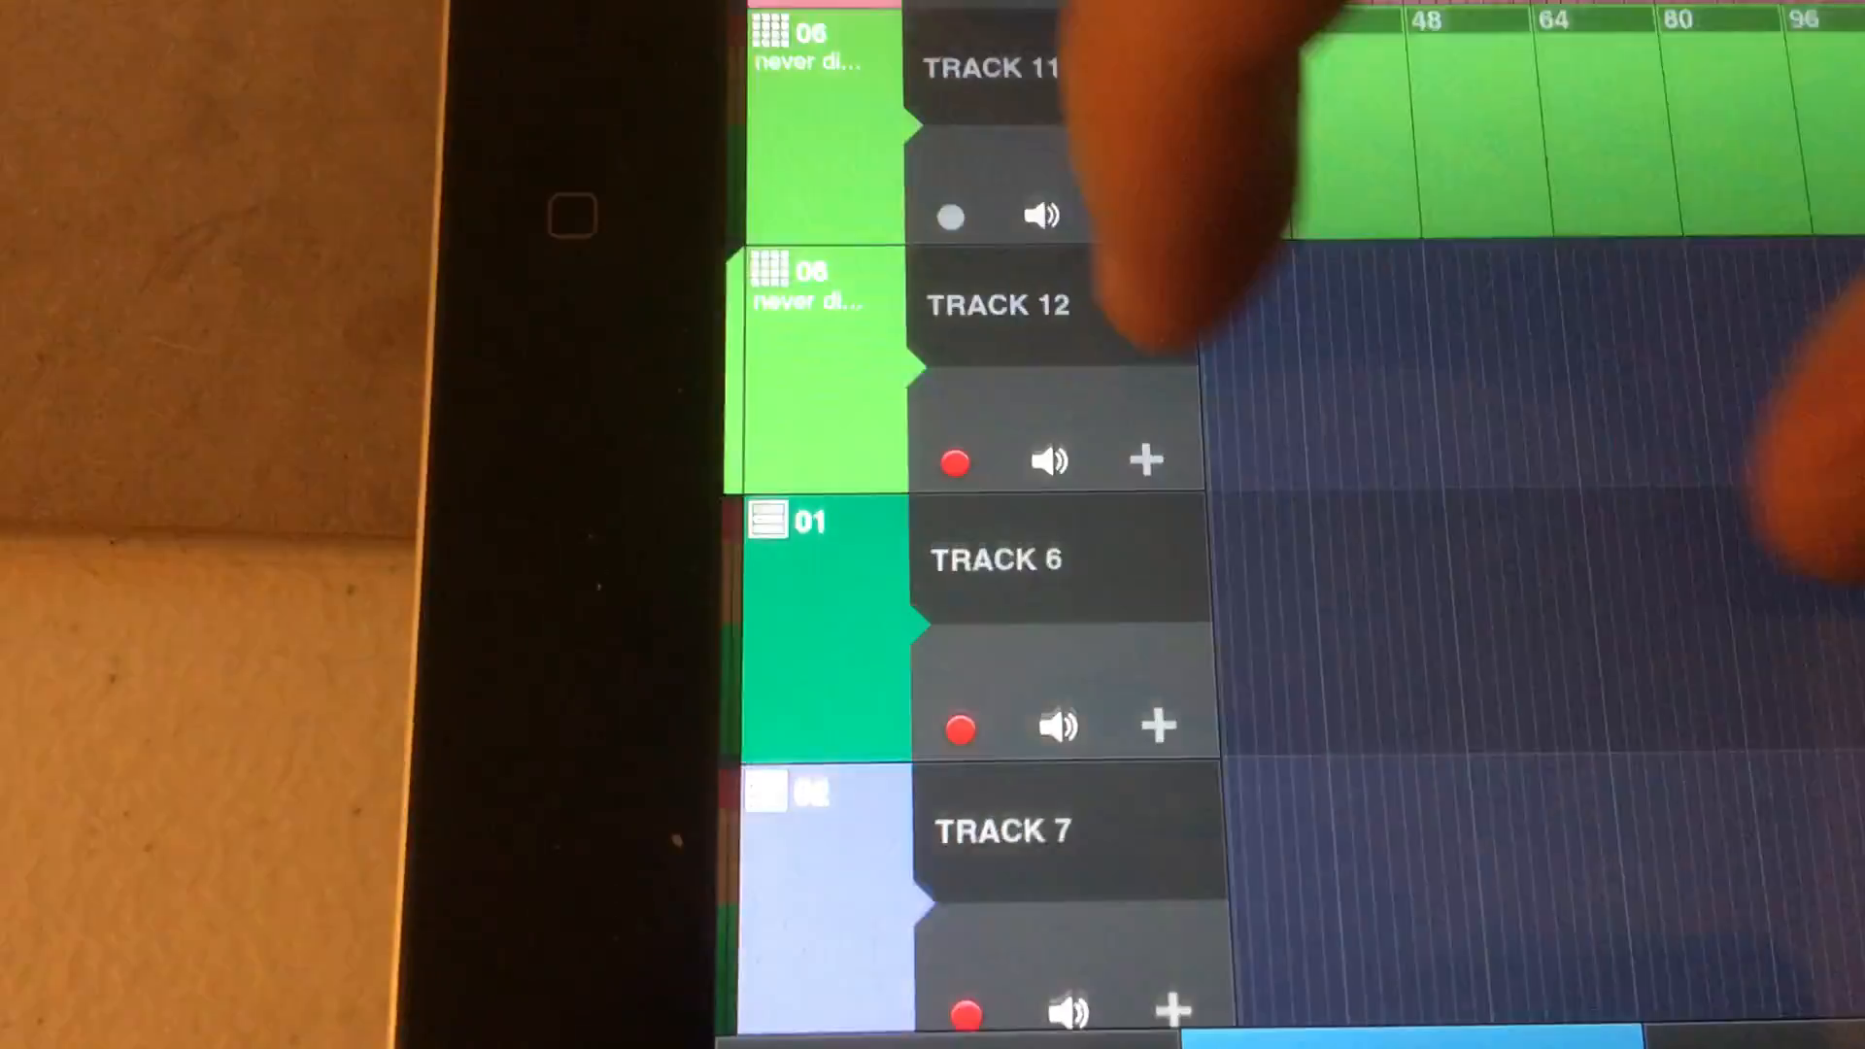